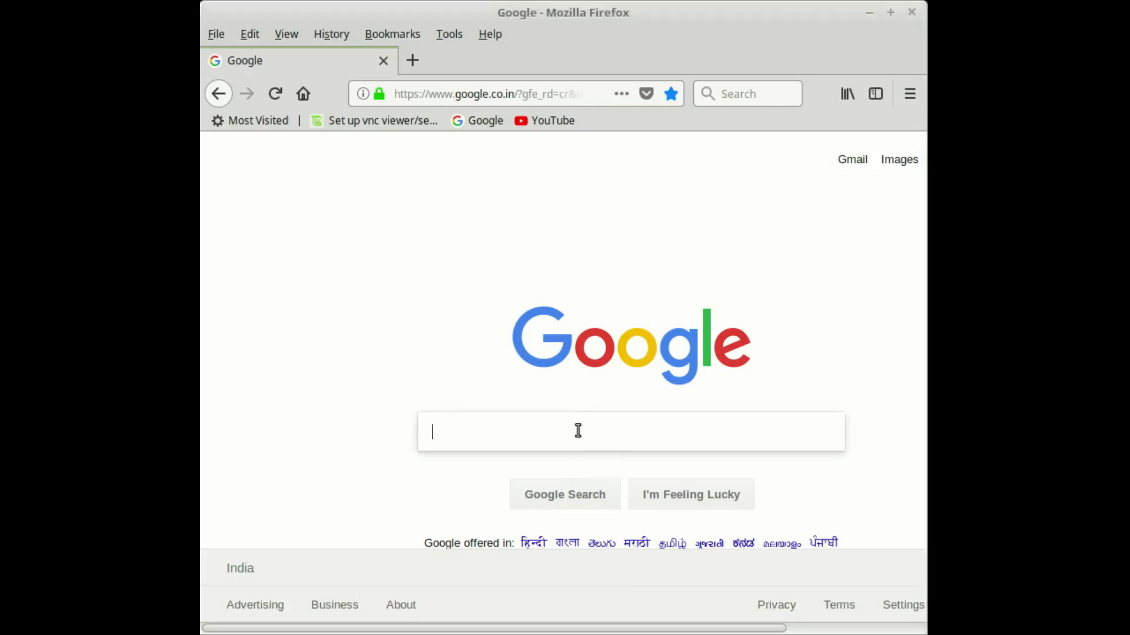
# Search Google for 'spyder python for windows' via the 'spyder' suggestion
pyautogui.write('spd')
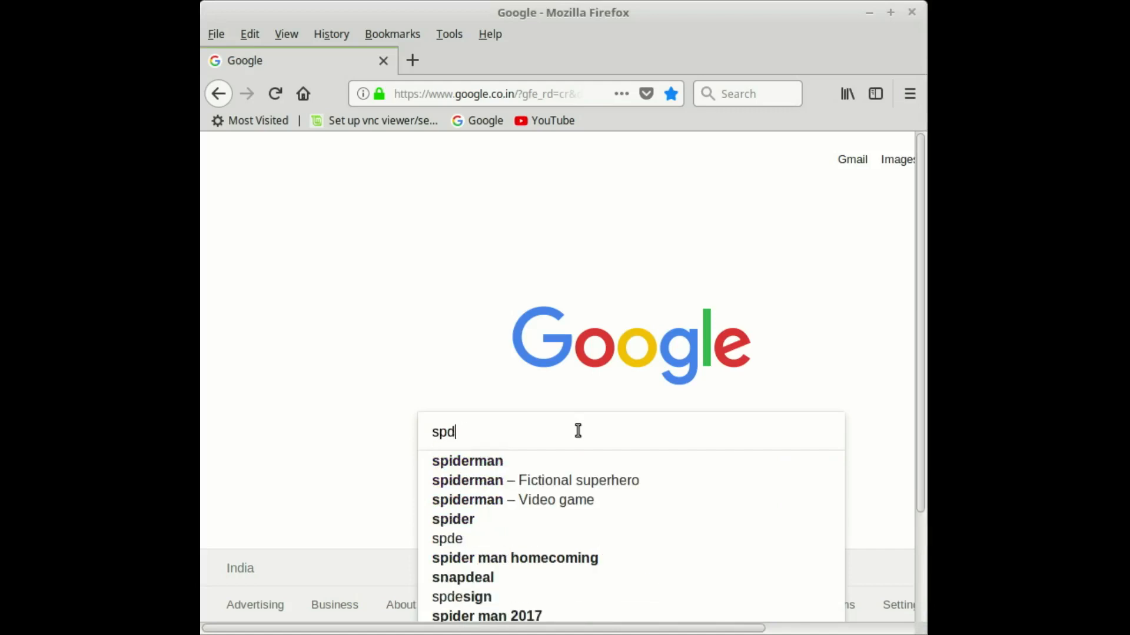
pyautogui.write('yer')
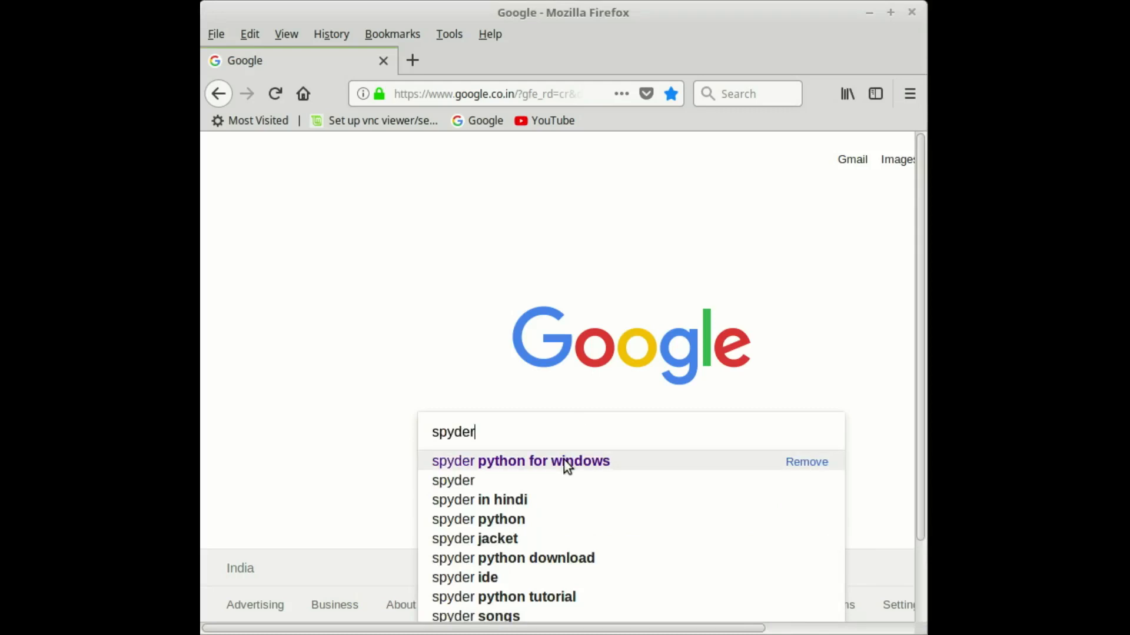
pyautogui.click(519, 462)
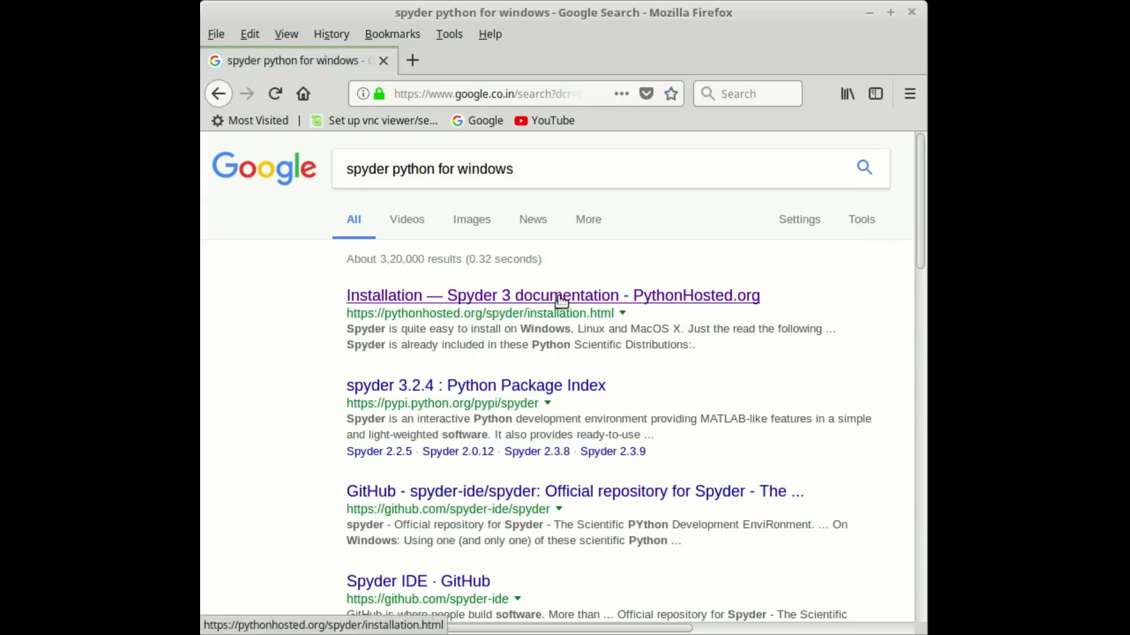
# Load the 'Installation — Spyder 3 documentation' result from PythonHosted.org
pyautogui.click(554, 296)
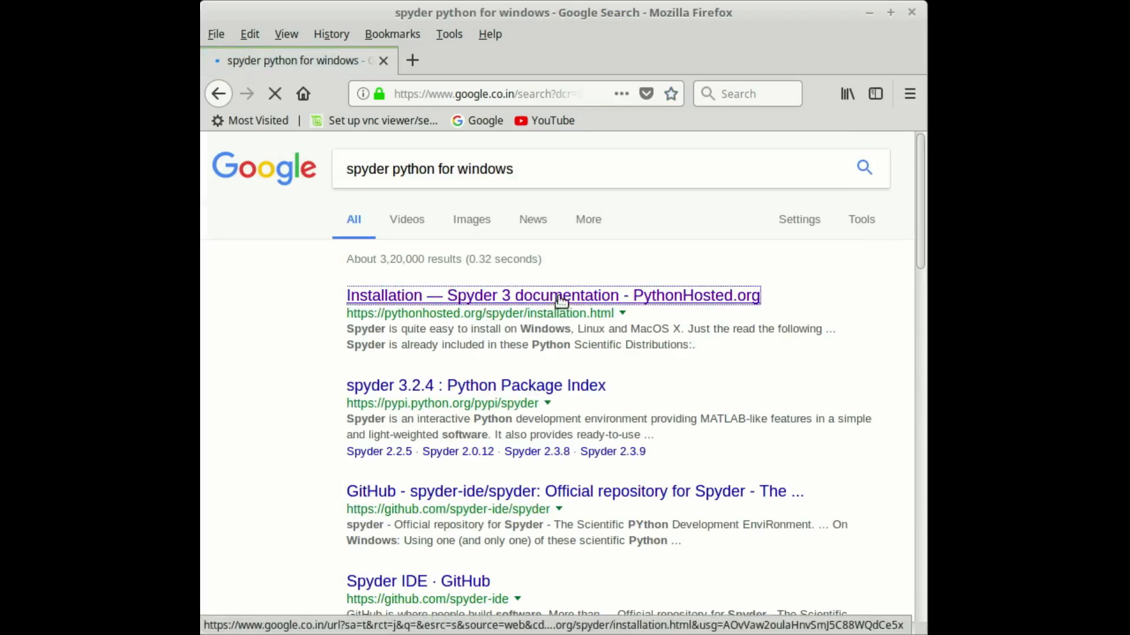
pyautogui.click(553, 296)
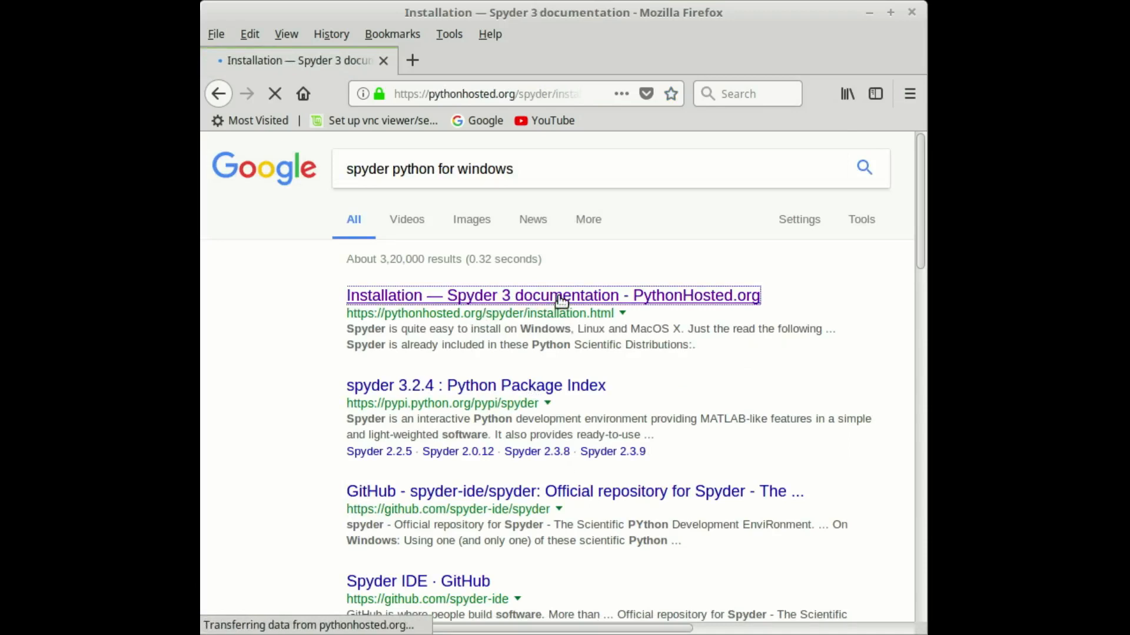
pyautogui.click(553, 296)
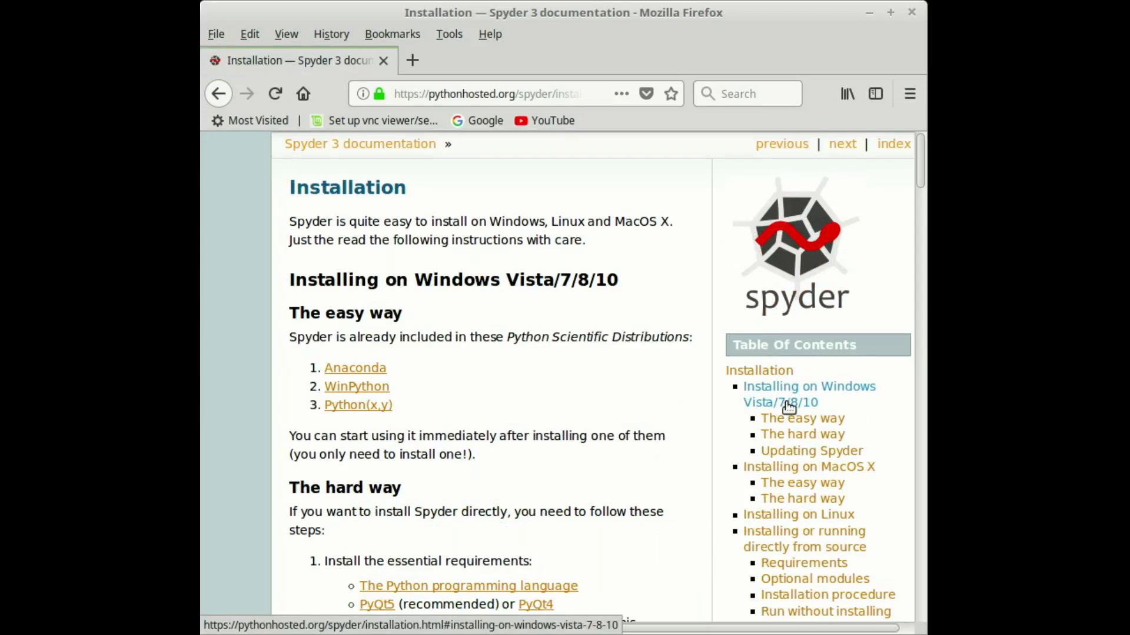
pyautogui.scroll(-3)
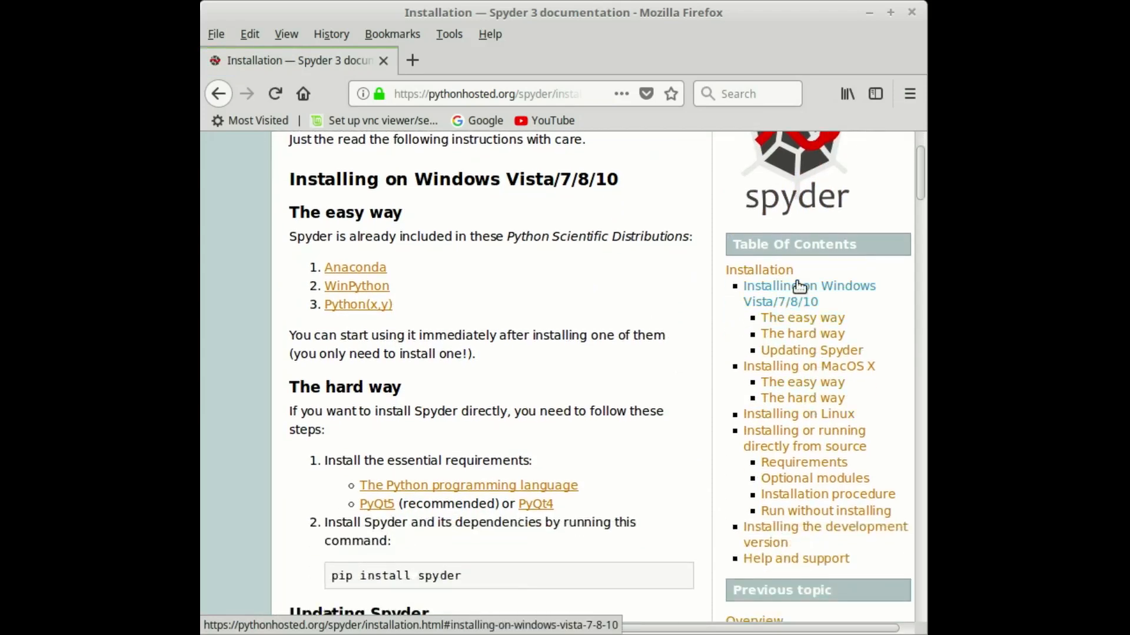
pyautogui.moveTo(803, 320)
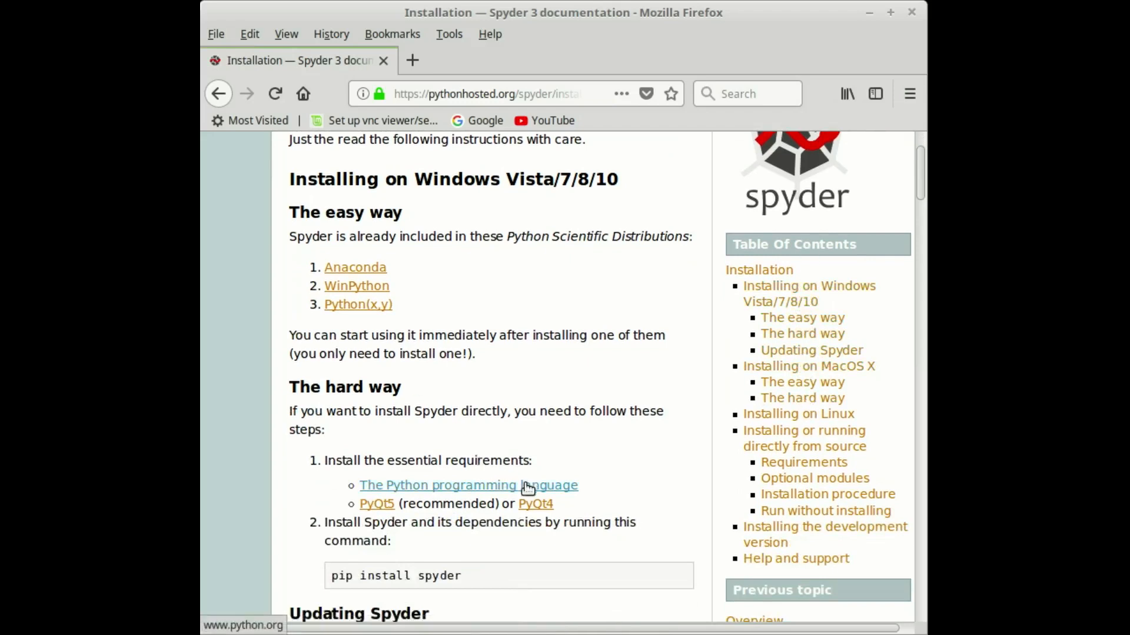
pyautogui.scroll(-3)
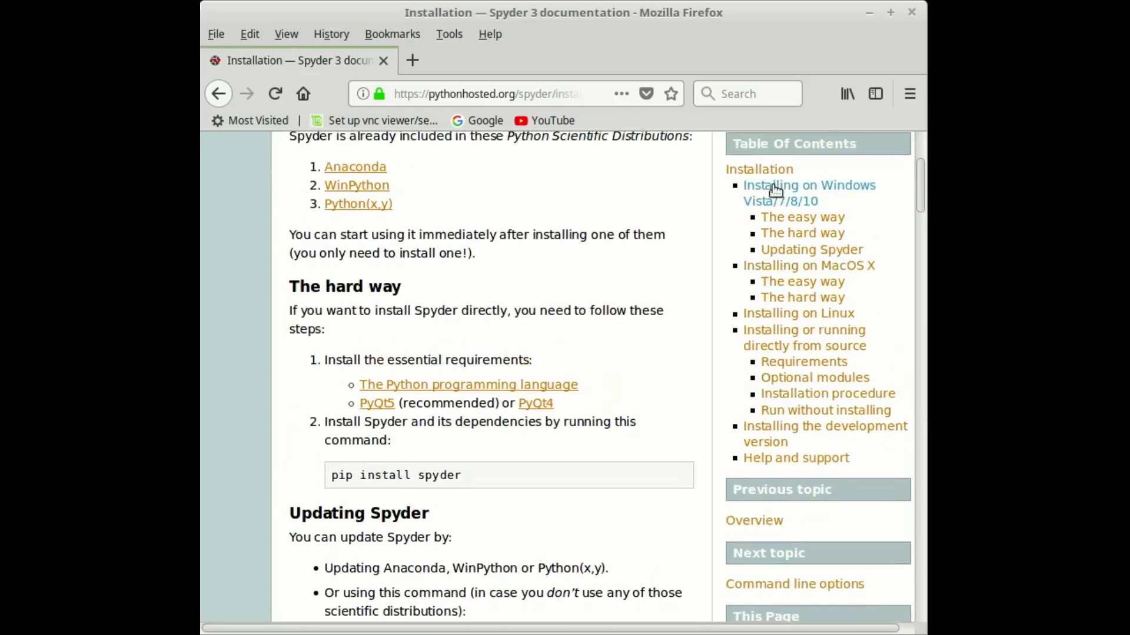
pyautogui.moveTo(804, 192)
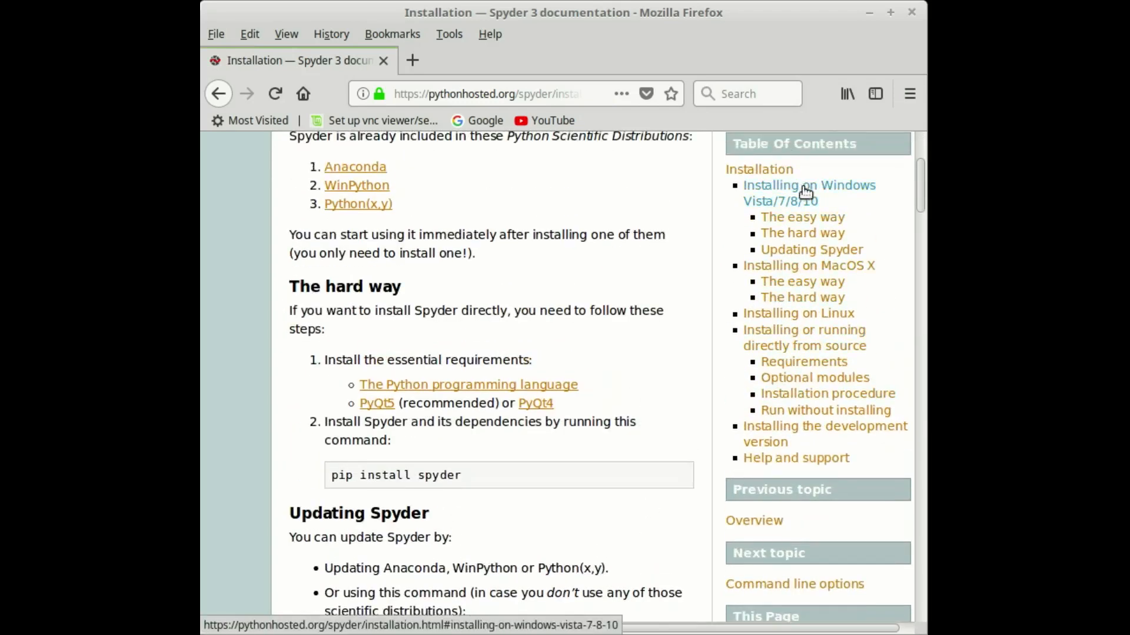
pyautogui.scroll(-3)
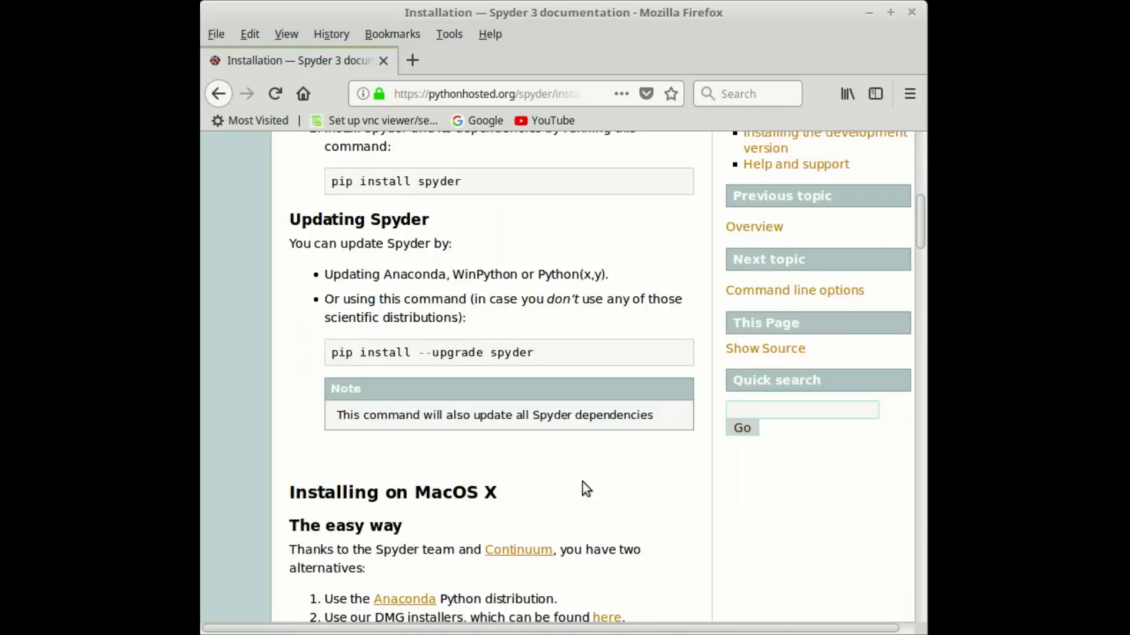
pyautogui.scroll(-3)
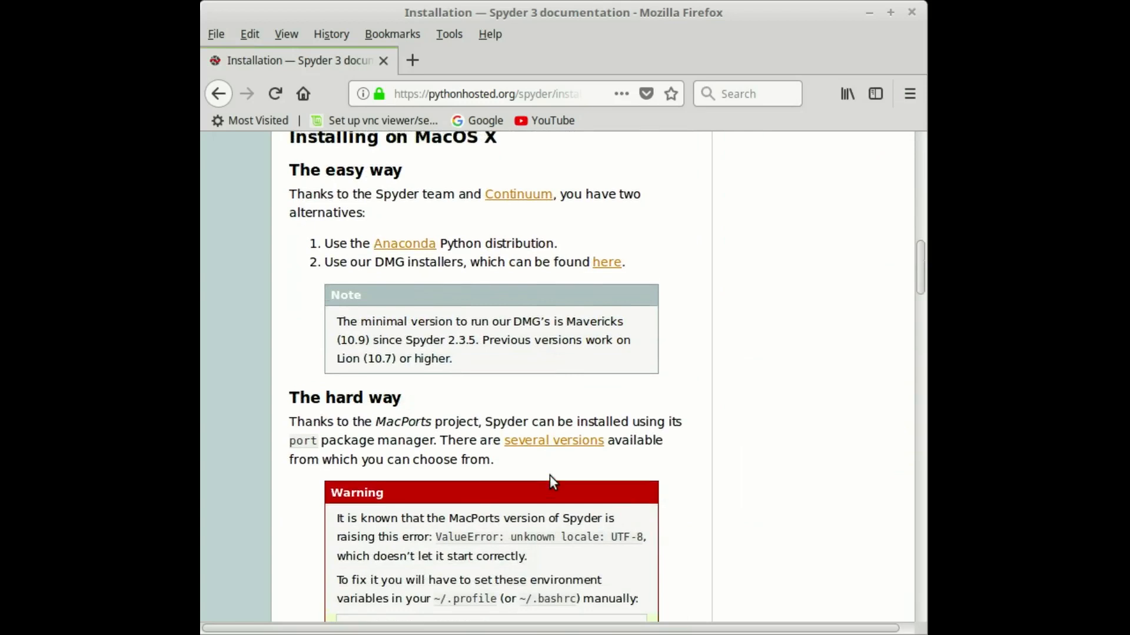
pyautogui.scroll(-3)
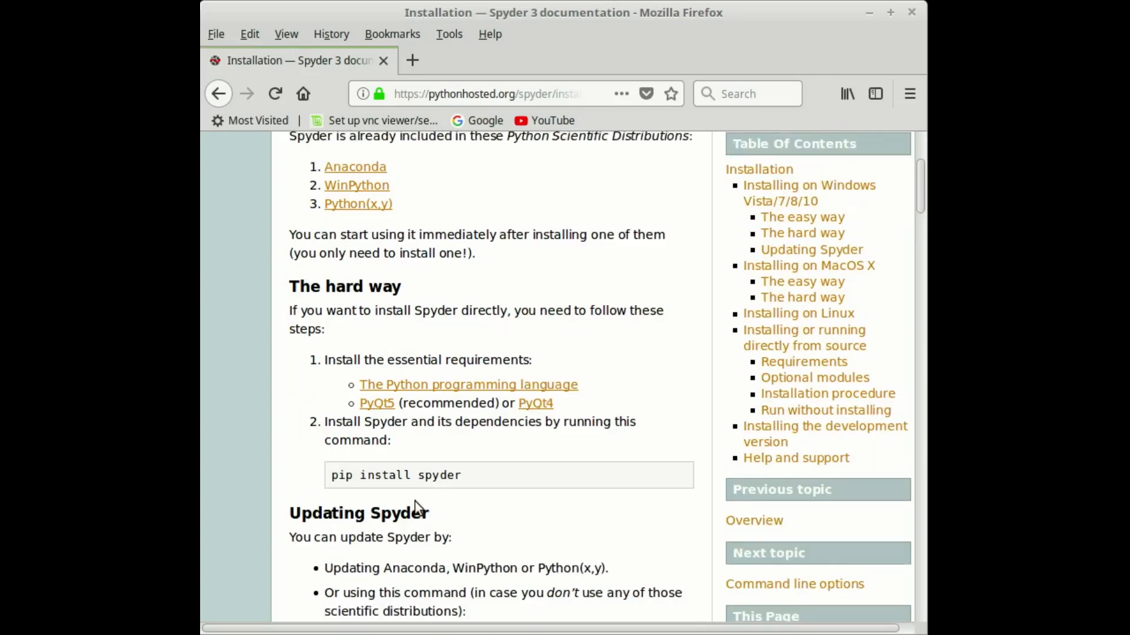
pyautogui.scroll(-3)
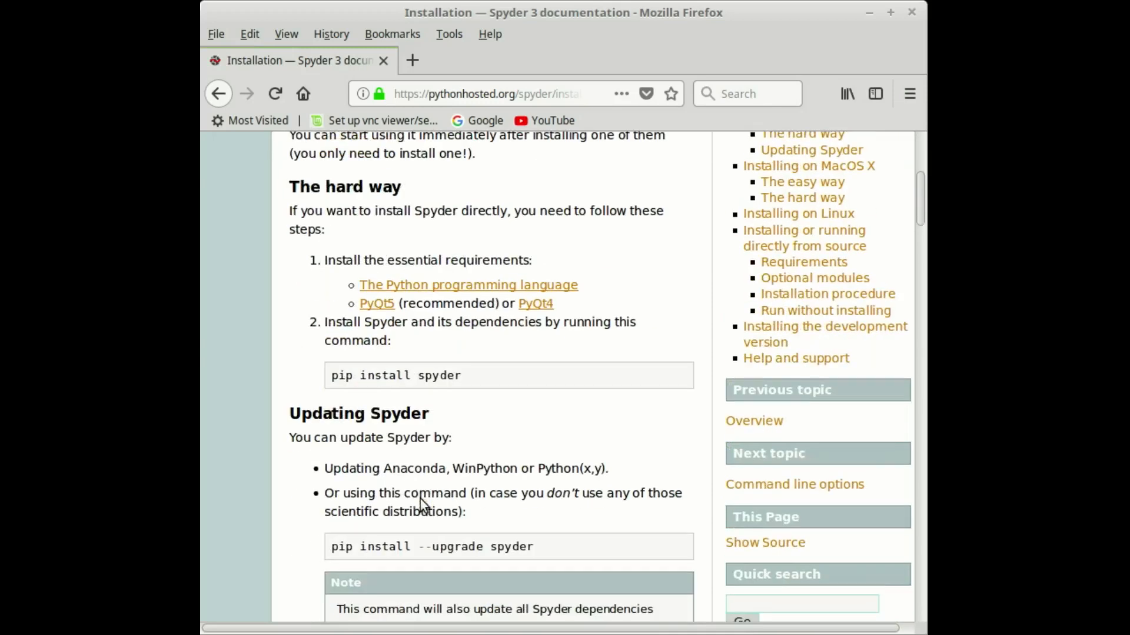
pyautogui.scroll(-3)
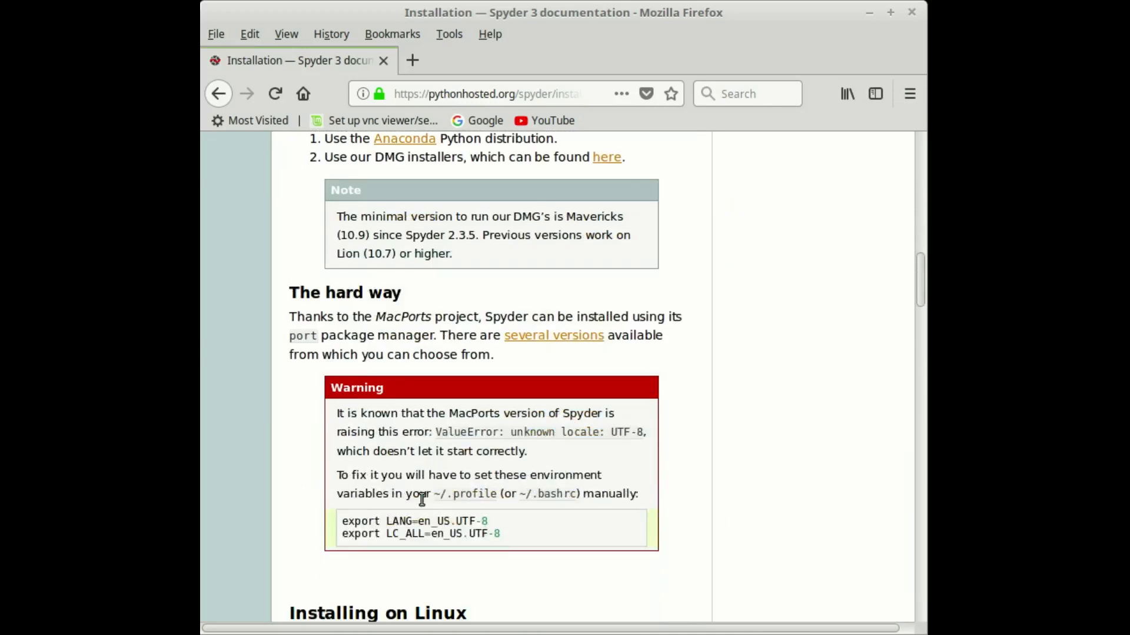
pyautogui.scroll(-3)
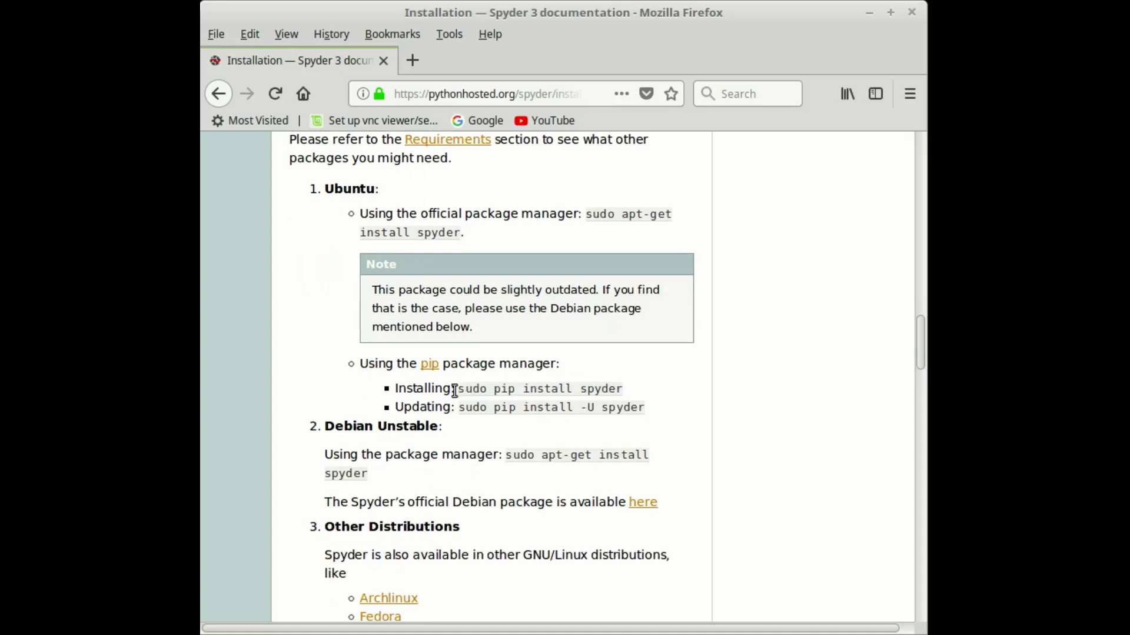
pyautogui.moveTo(518, 402)
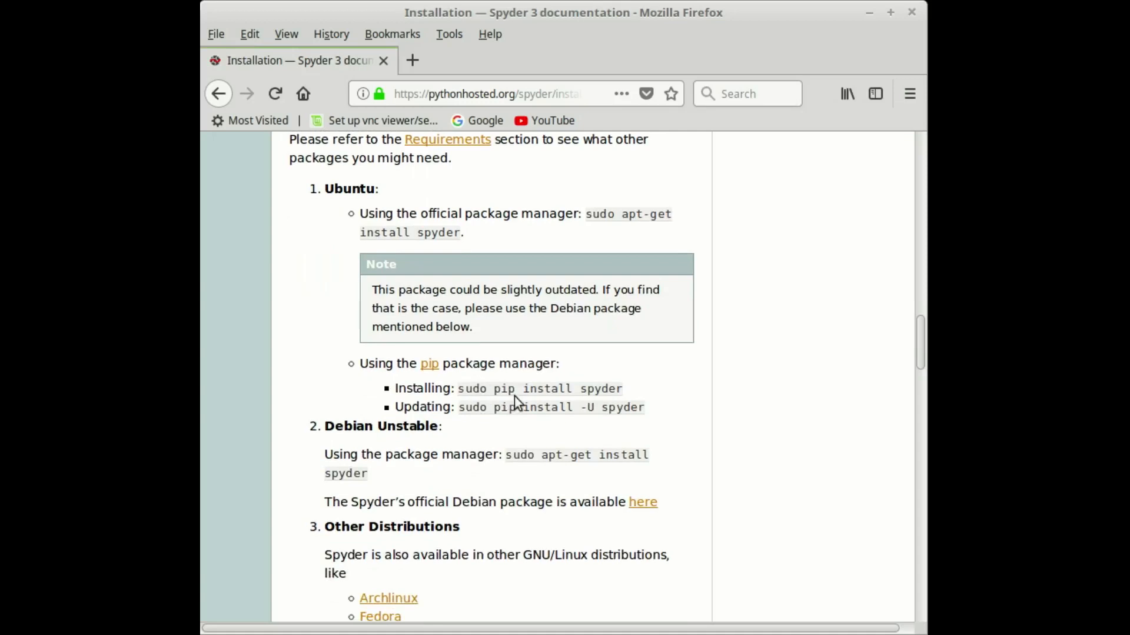
pyautogui.moveTo(592, 404)
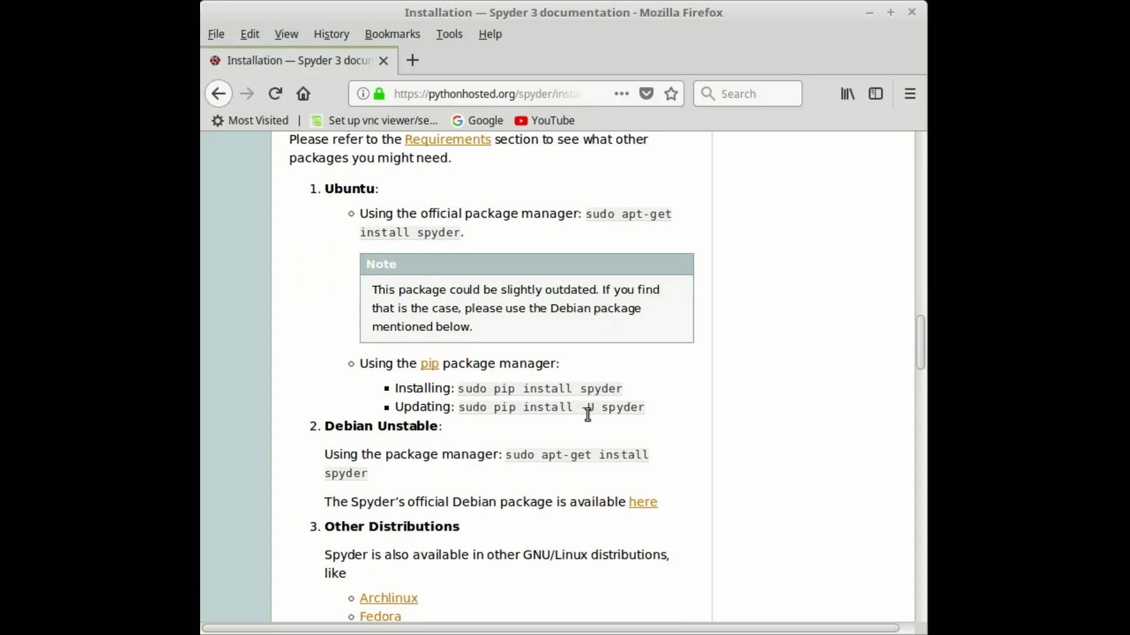
pyautogui.scroll(-3)
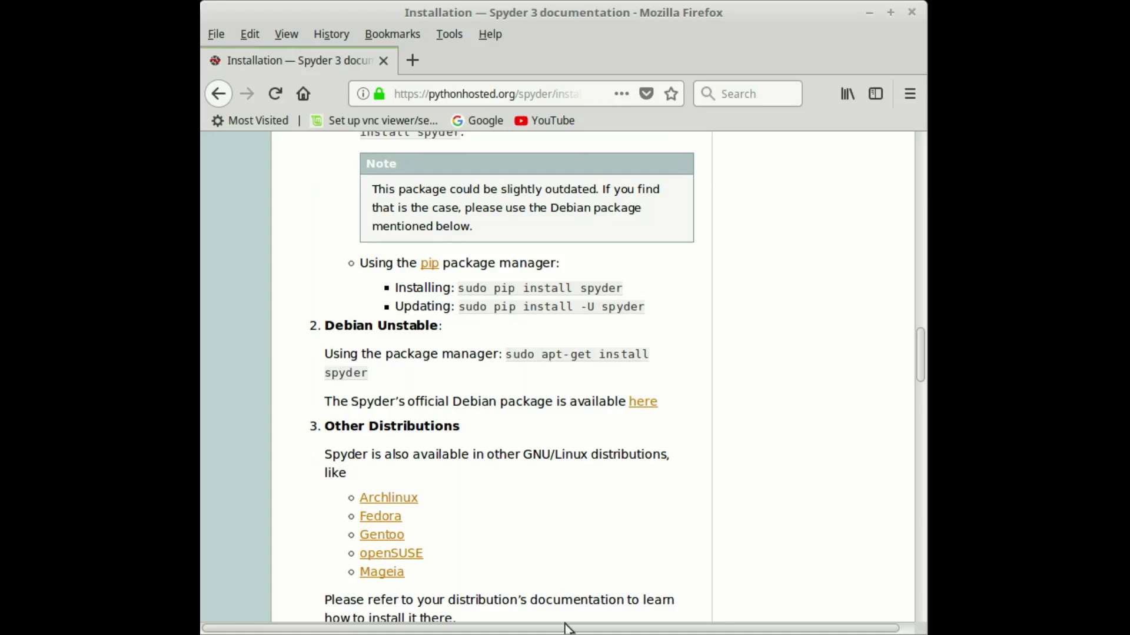
pyautogui.moveTo(593, 626)
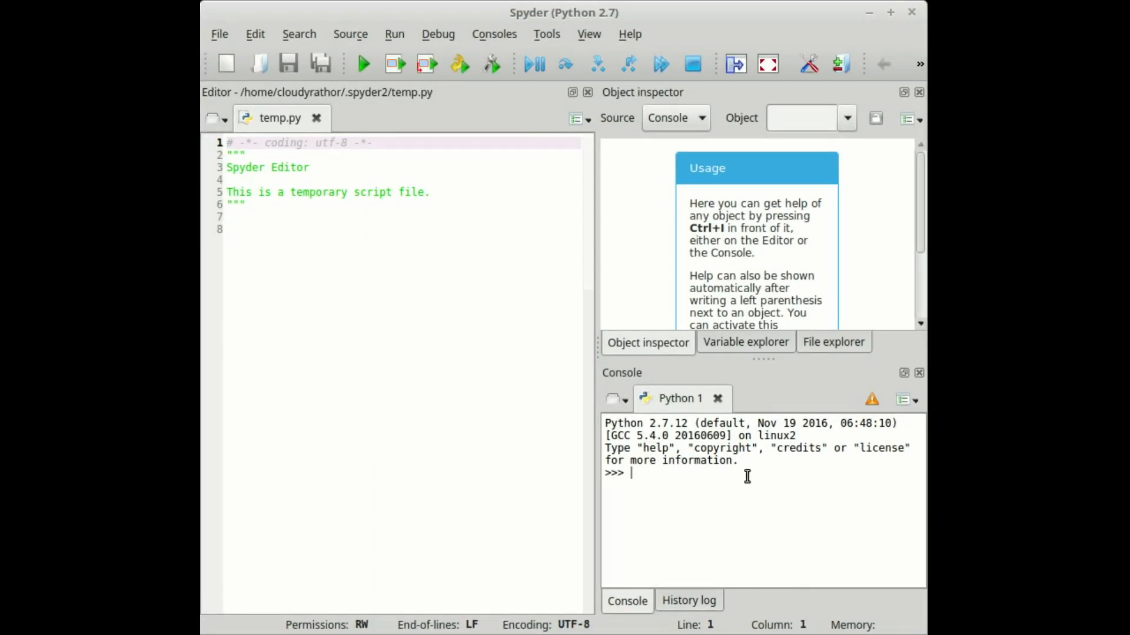
# Enter print "hello cloud at the Spyder Python console >>> prompt
pyautogui.write('print')
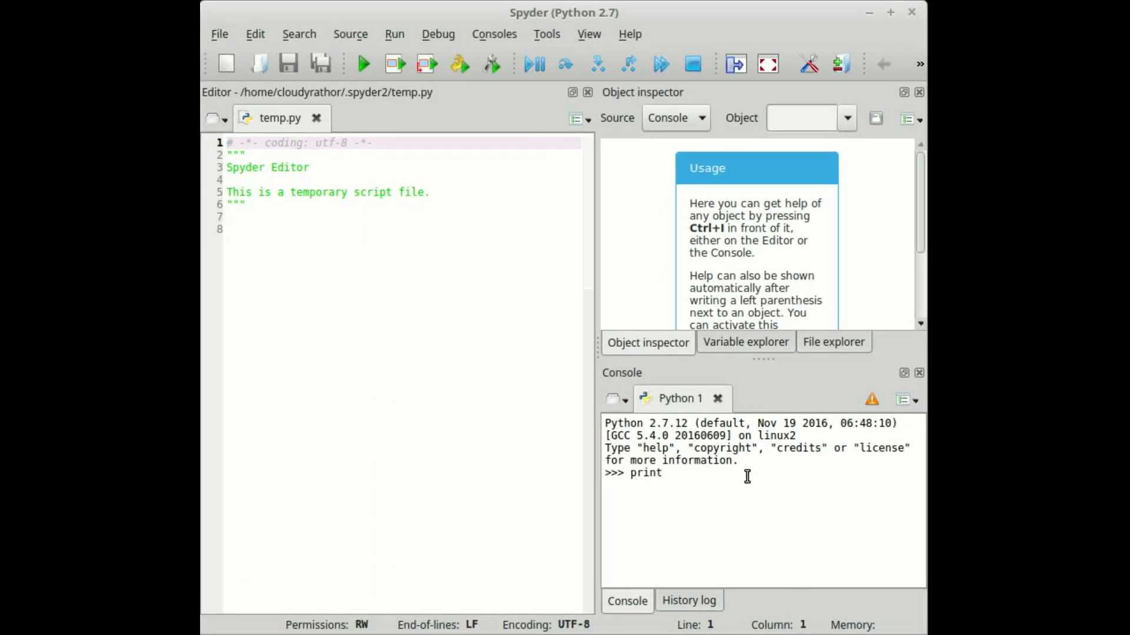
pyautogui.write('"h')
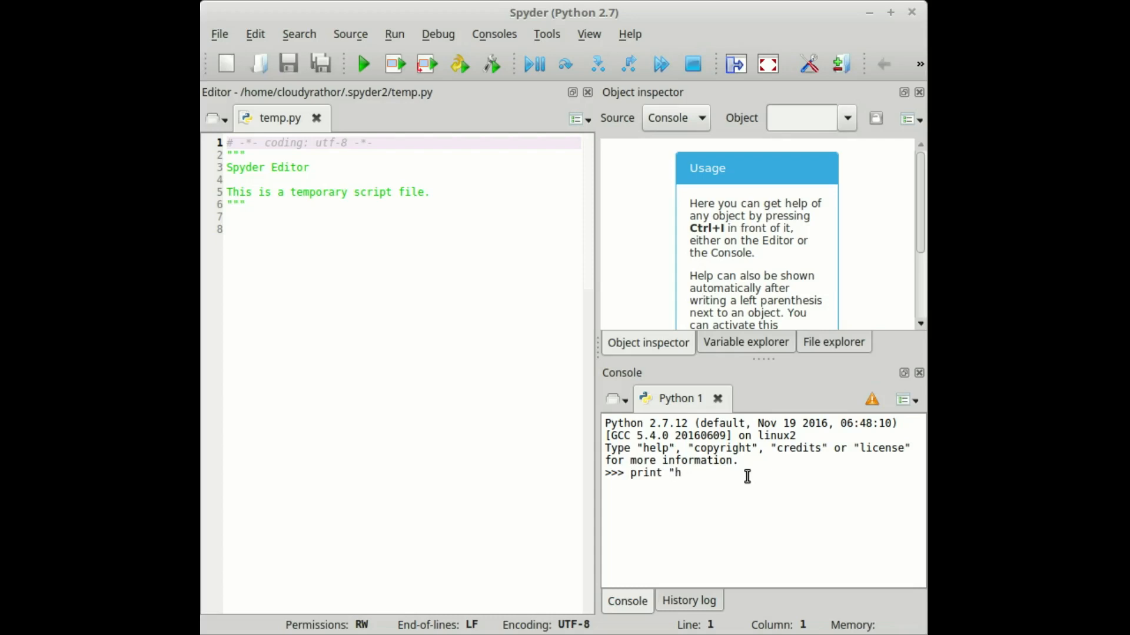
pyautogui.write('ello')
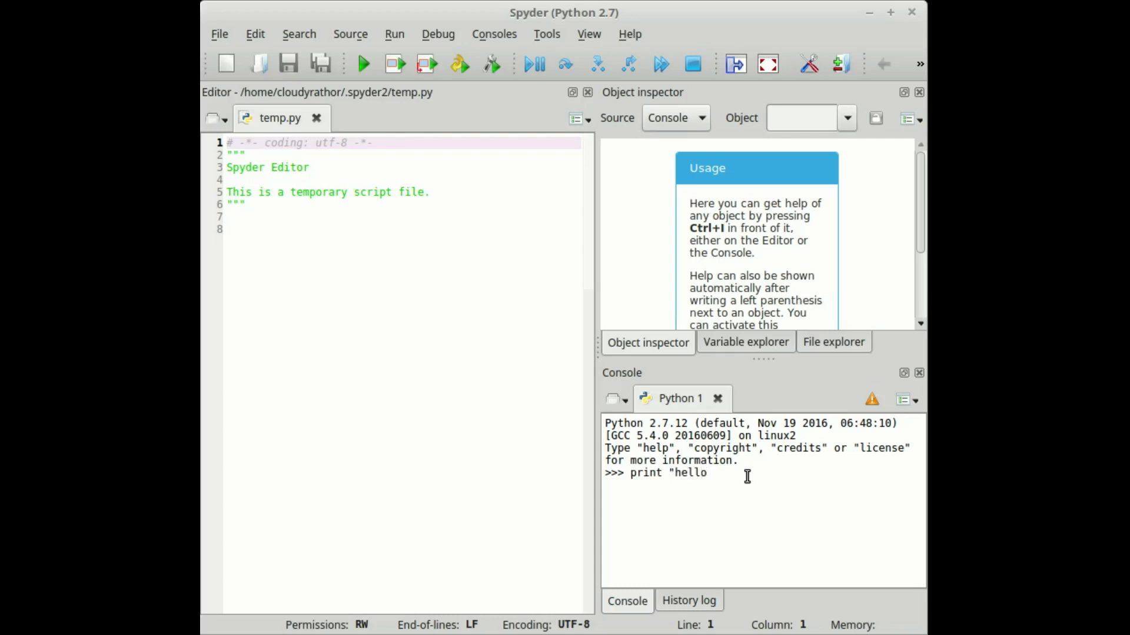
pyautogui.write('cloud')
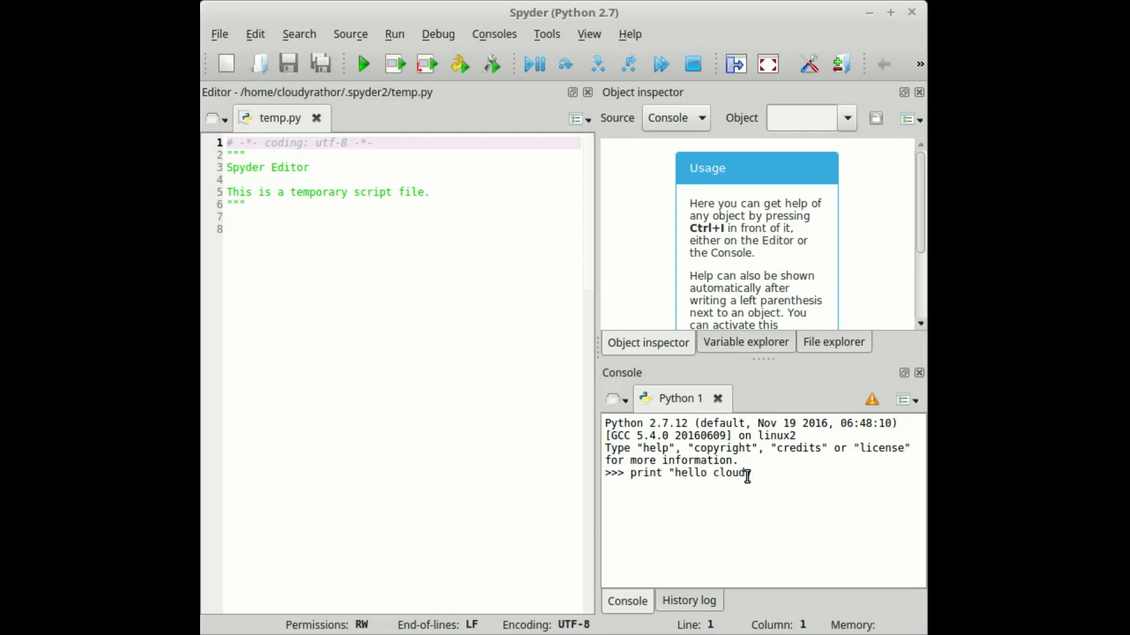